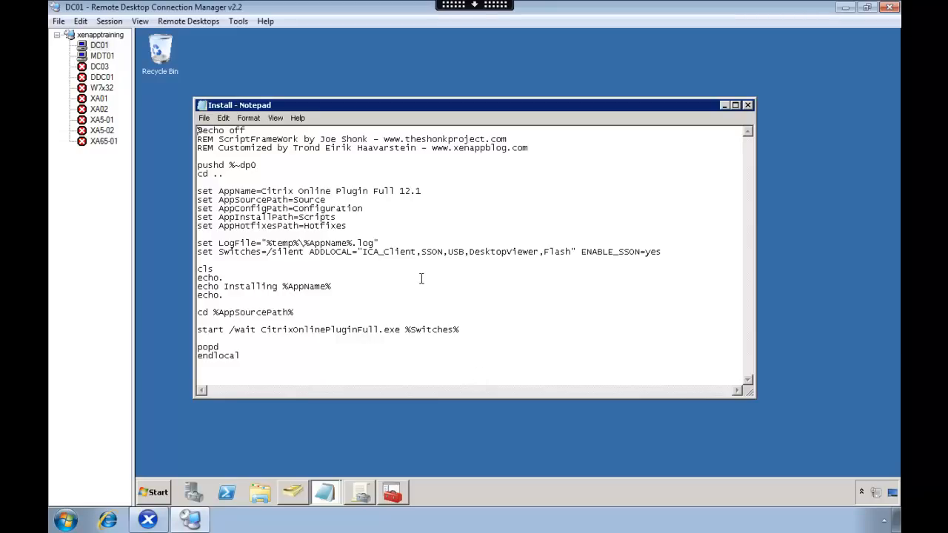
Mark the SSON install switch component, then launch Registry Editor by searching for regedit
double_click(428, 252)
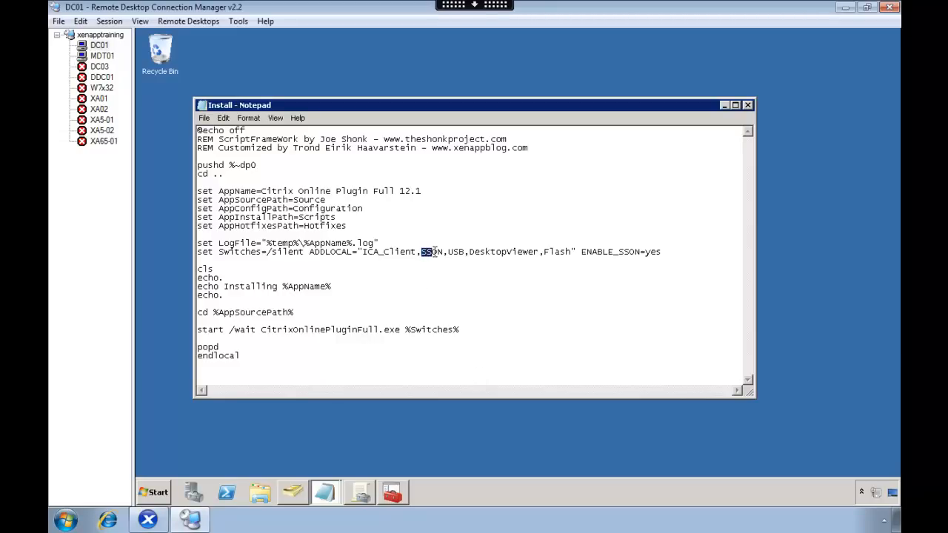
double_click(431, 252)
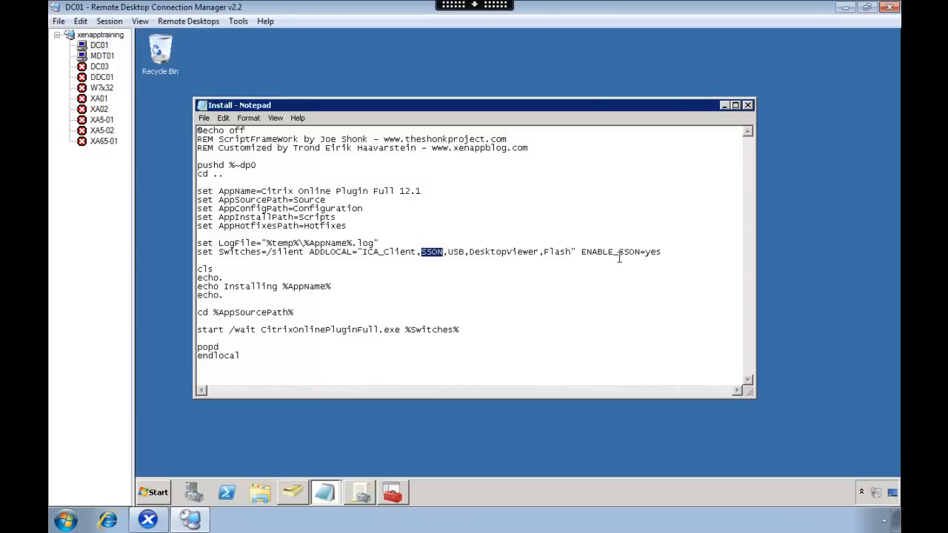
mouse_move(234, 435)
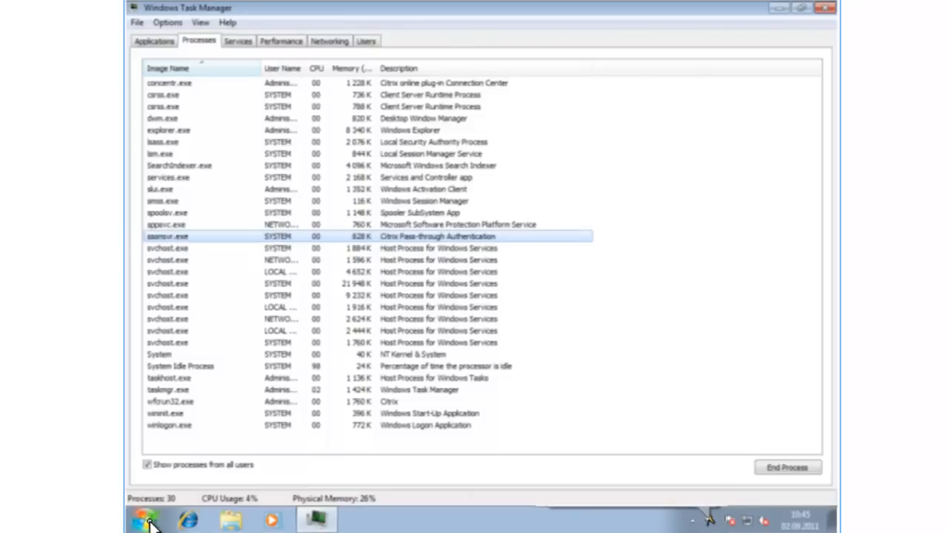
left_click(146, 518)
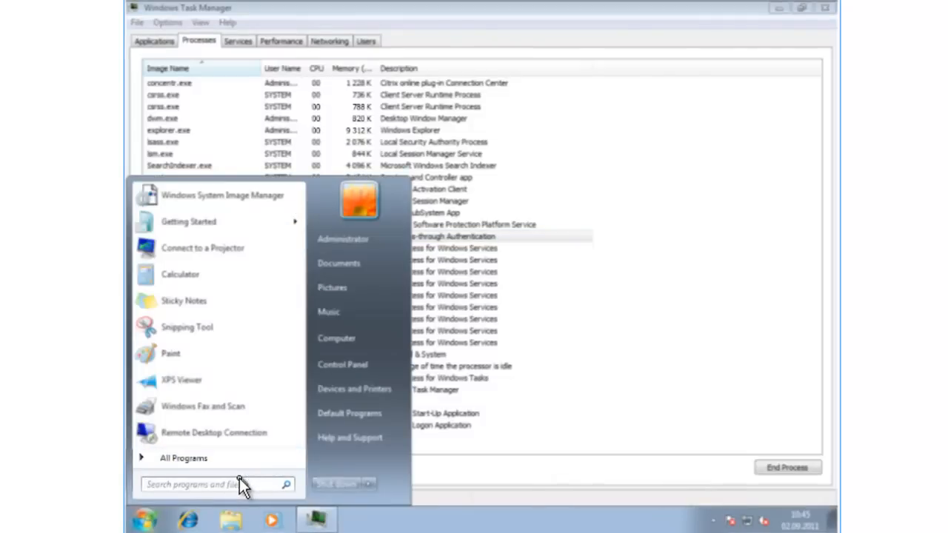
type("regedit")
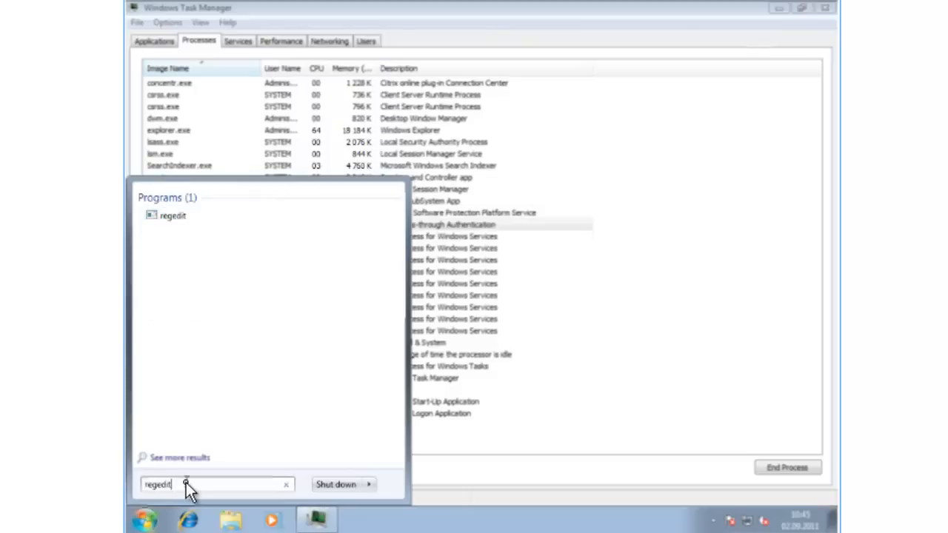
left_click(172, 216)
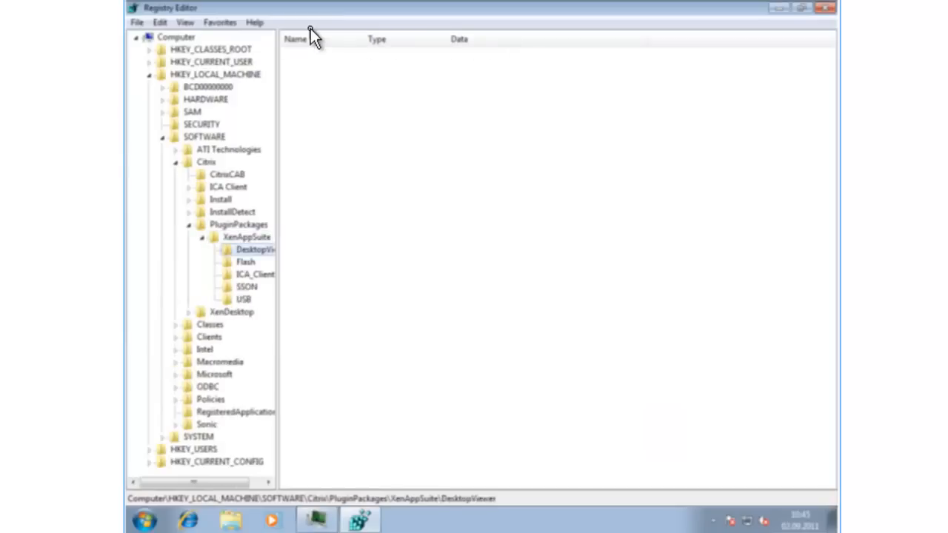
Select the SSON key under HKLM\SOFTWARE\Citrix\PluginPackages\XenAppSuite
left_click(246, 286)
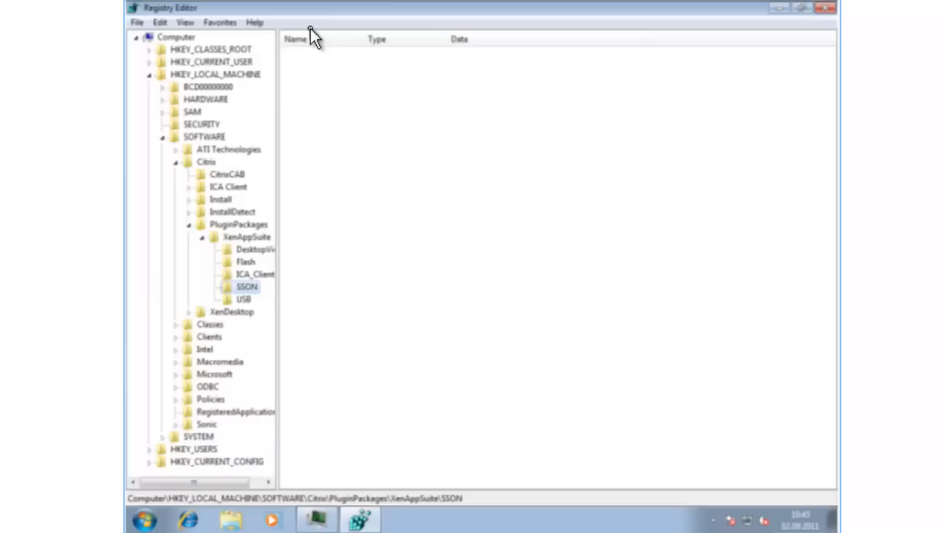
left_click(246, 287)
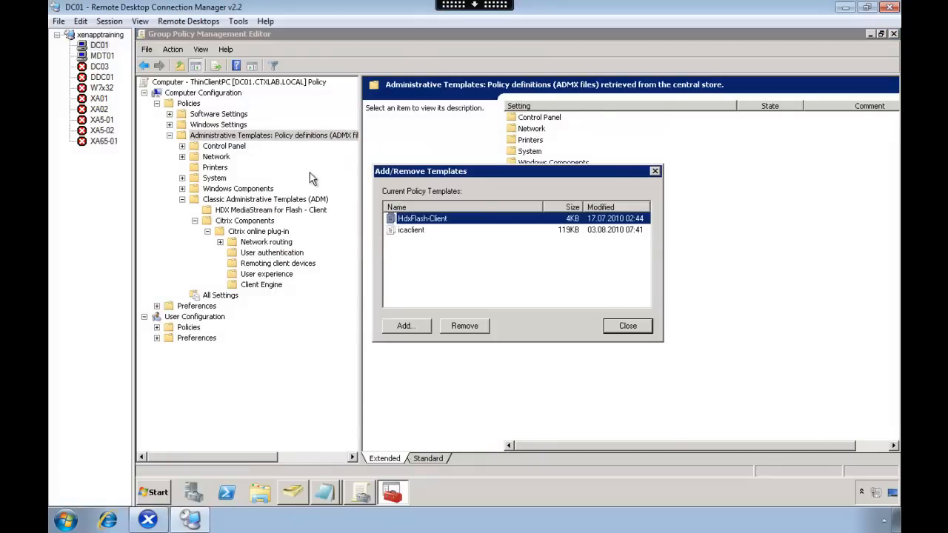
Close Add/Remove Templates with icaclient loaded, and glance at the CTX Adm Template Location note
left_click(411, 229)
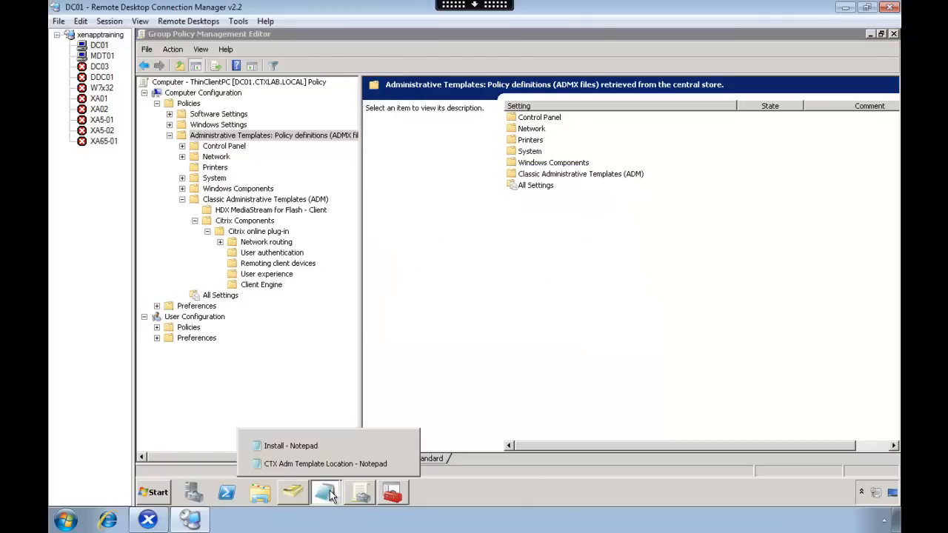
left_click(325, 464)
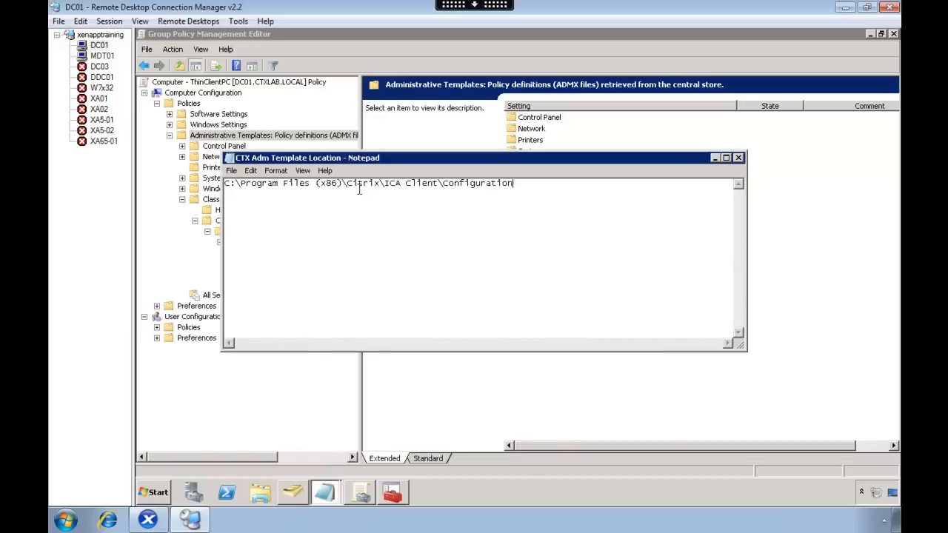
mouse_move(445, 191)
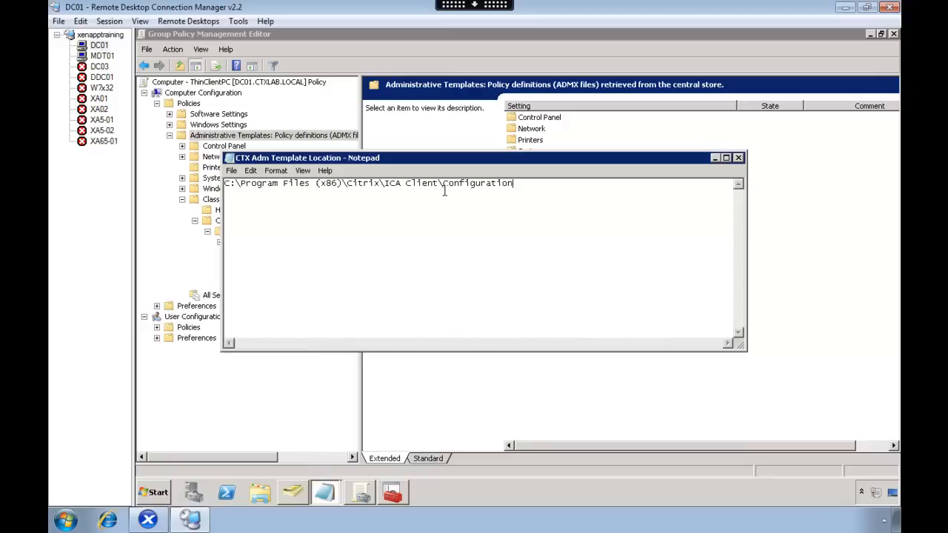
mouse_move(708, 183)
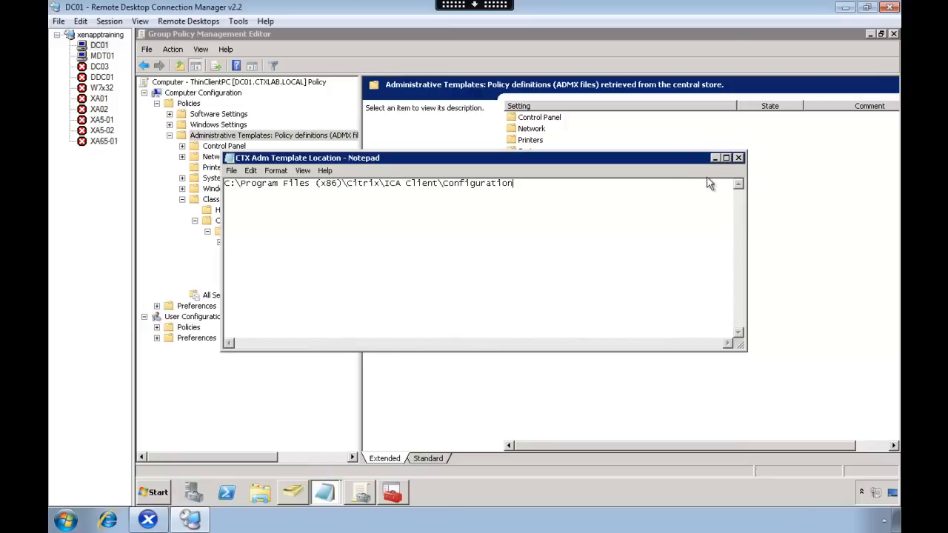
left_click(738, 157)
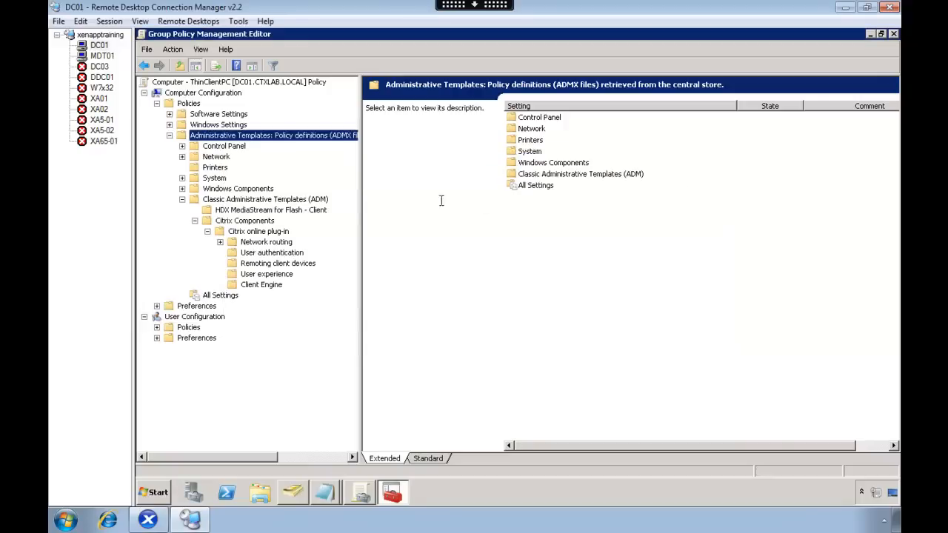
mouse_move(280, 256)
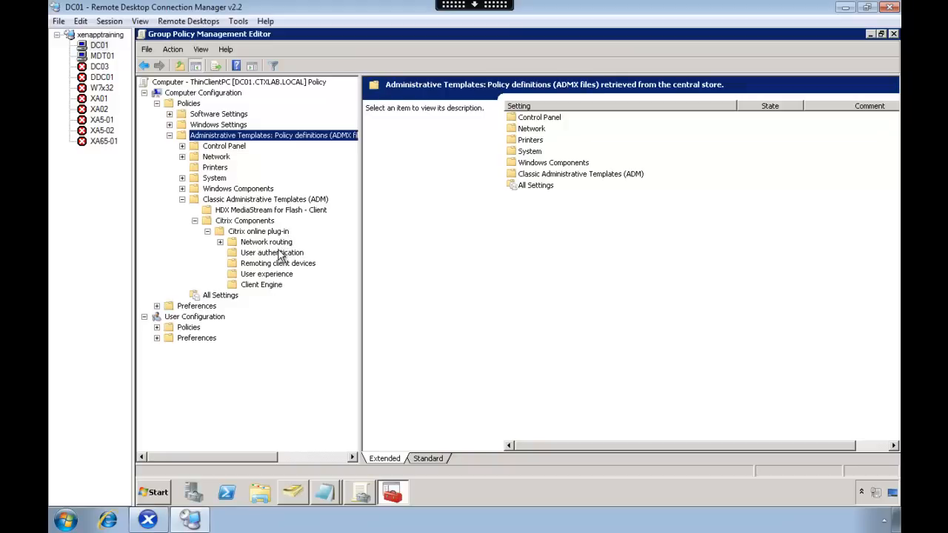
Confirm Local user name and password is Enabled with pass-through authentication, cancelling without changes
left_click(271, 253)
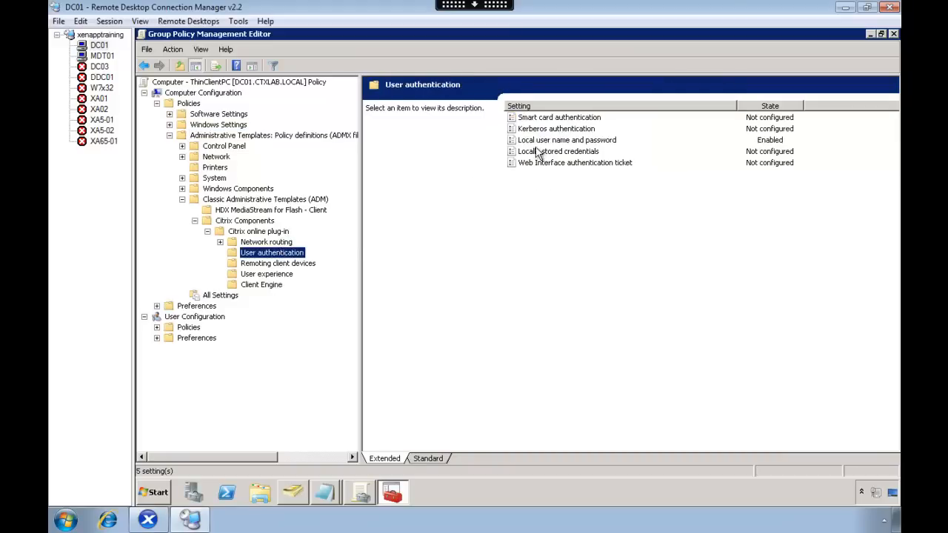
right_click(566, 140)
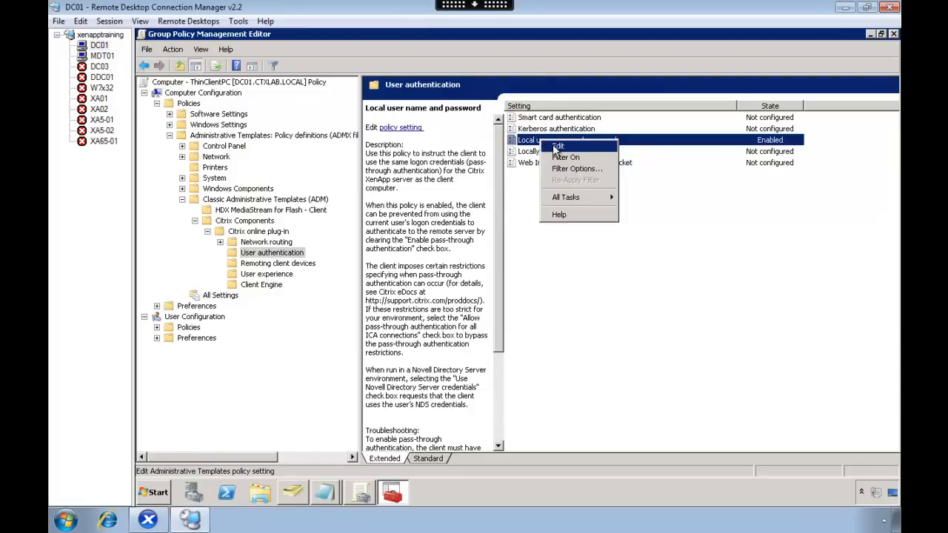
left_click(557, 146)
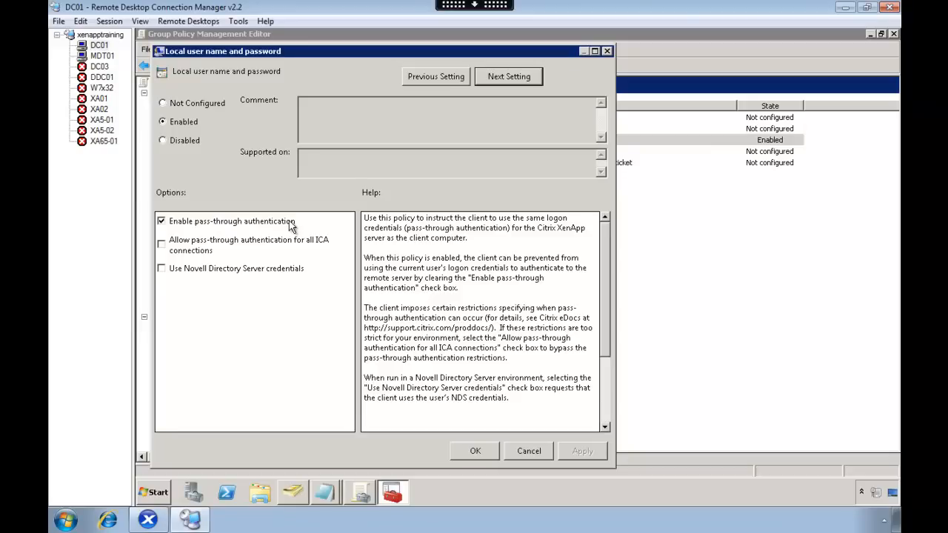
mouse_move(528, 451)
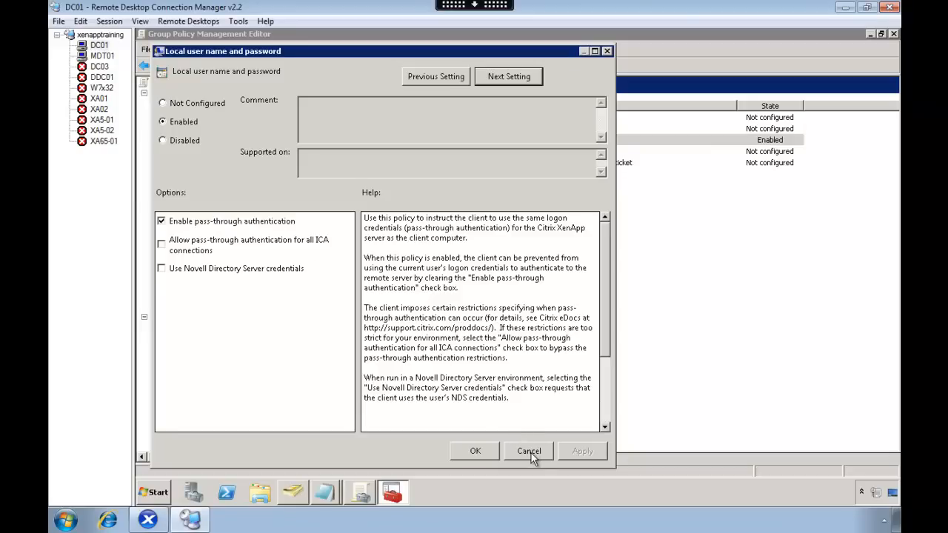
left_click(528, 450)
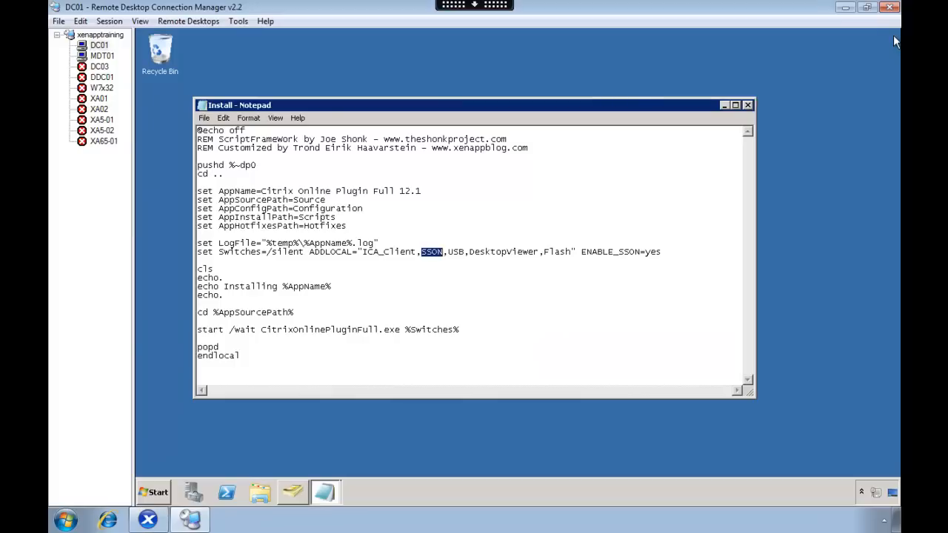
mouse_move(293, 492)
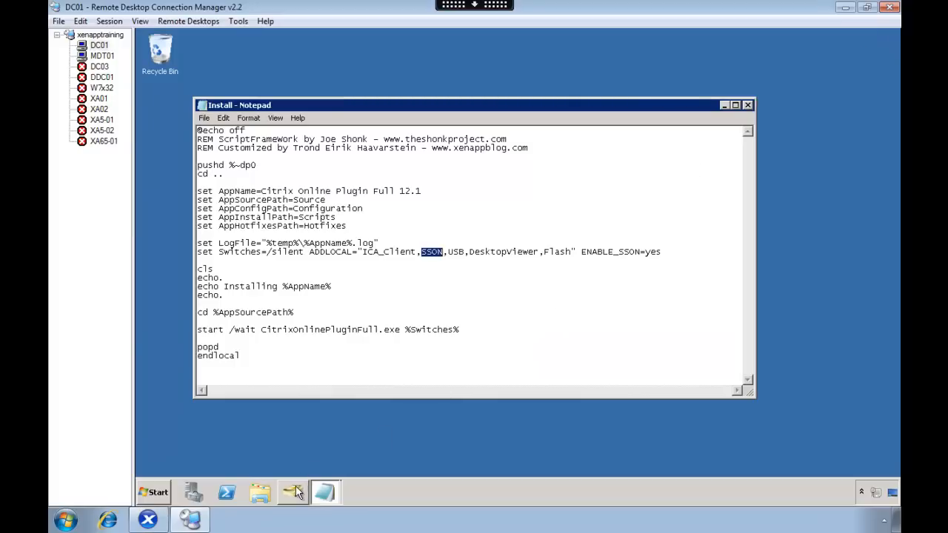
Review the XA01 computer's properties in the Resources > Servers > XA6 container
left_click(292, 491)
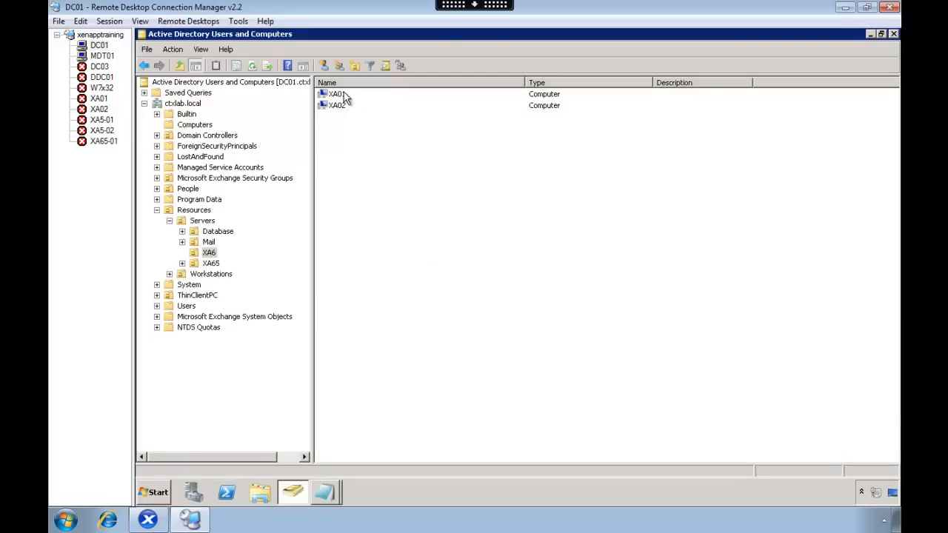
right_click(335, 94)
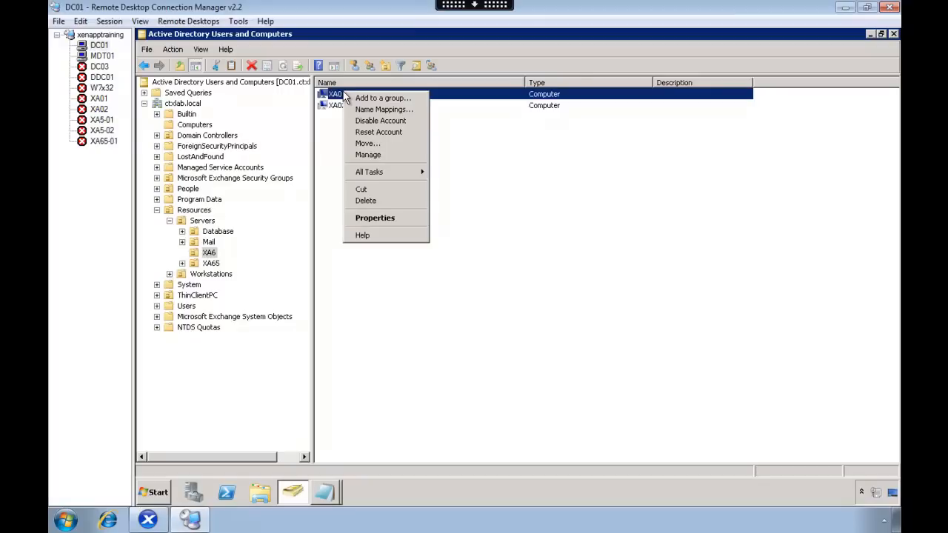
left_click(374, 217)
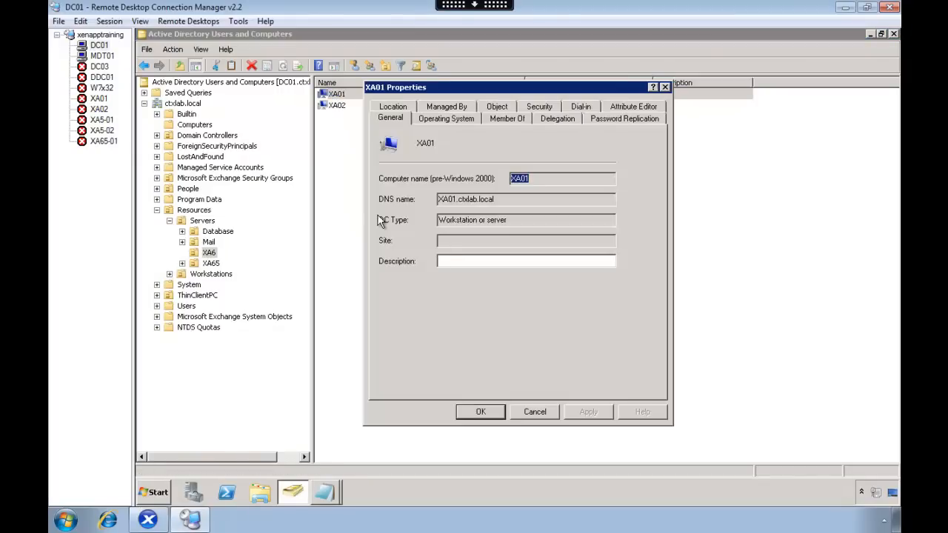
left_click(556, 119)
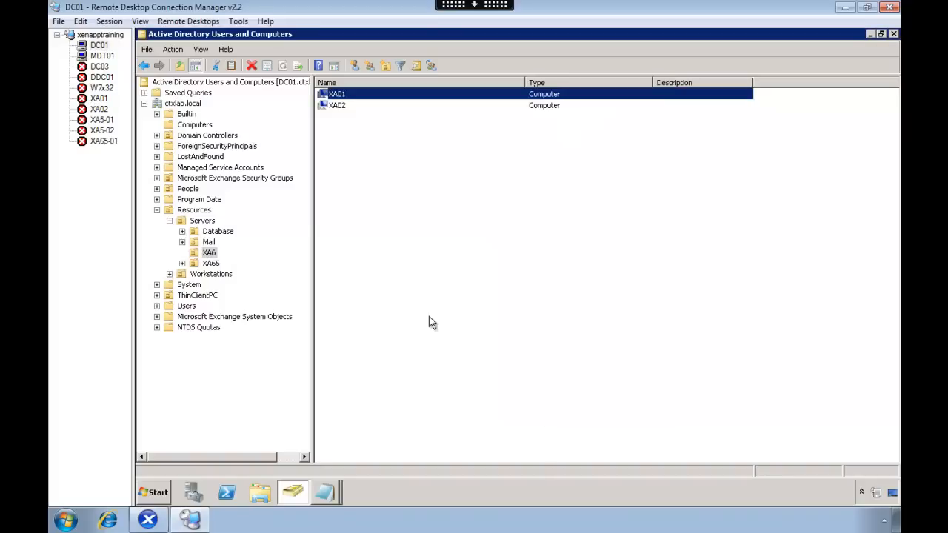
left_click(102, 56)
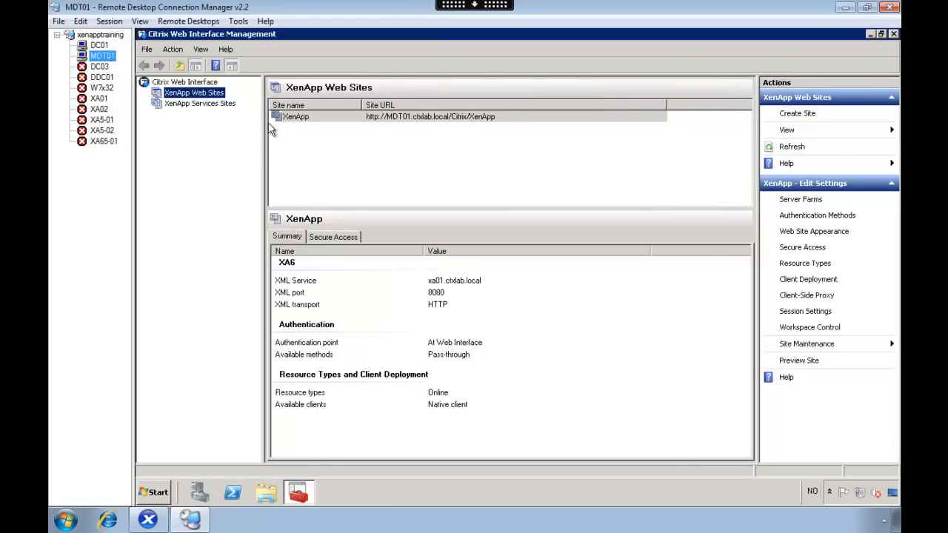
Tick Use Kerberos in the XenApp site's Pass-through authentication properties
left_click(295, 117)
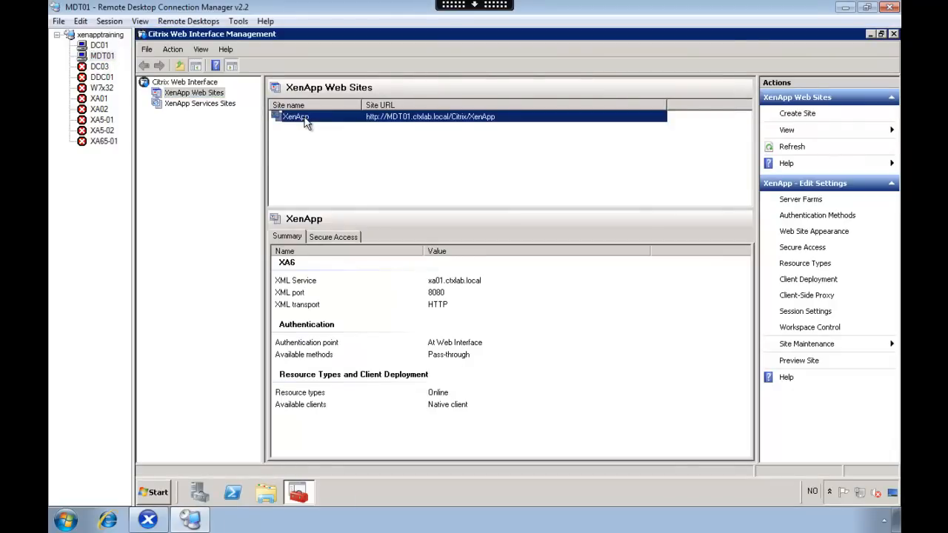
left_click(817, 215)
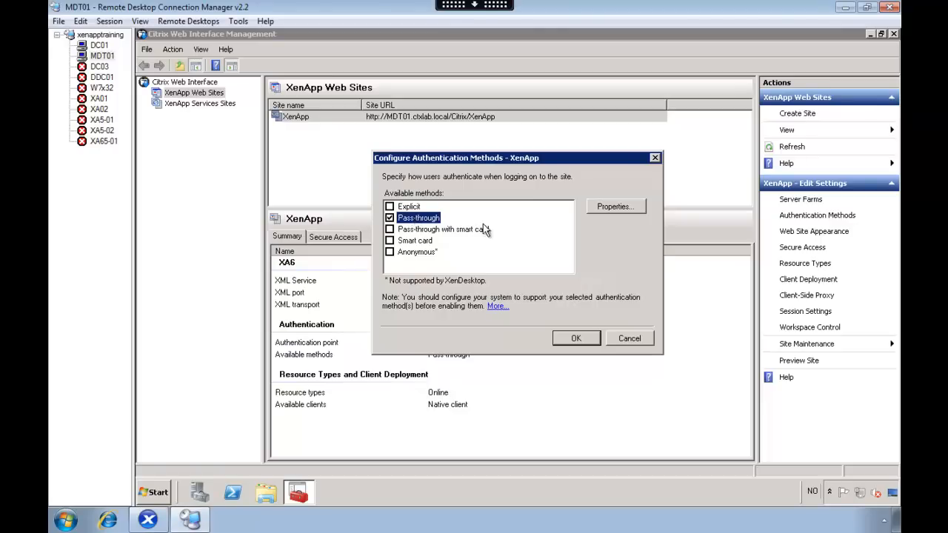
left_click(615, 206)
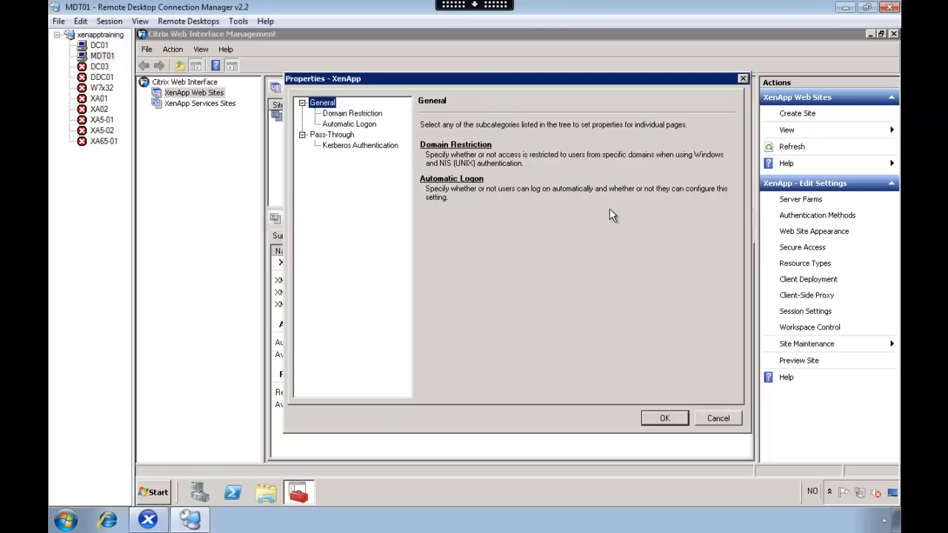
left_click(360, 145)
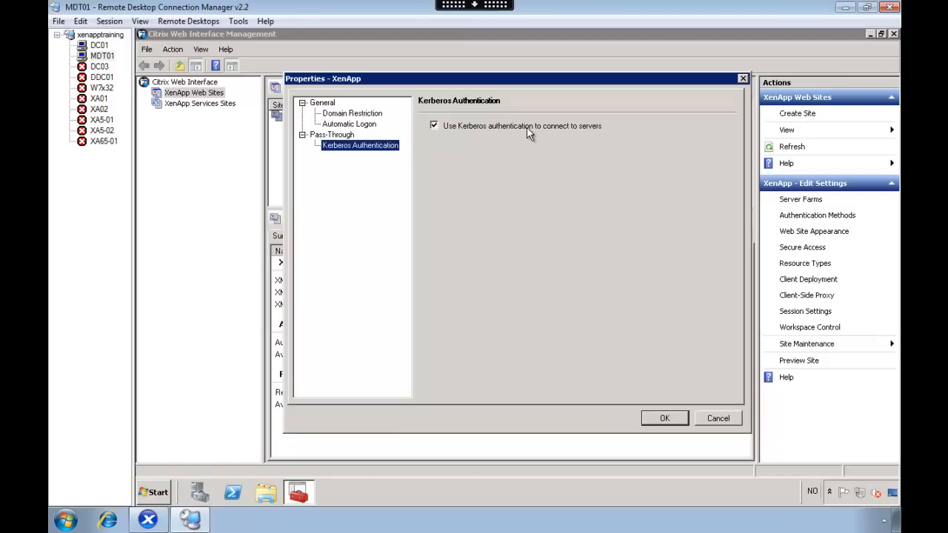
mouse_move(576, 163)
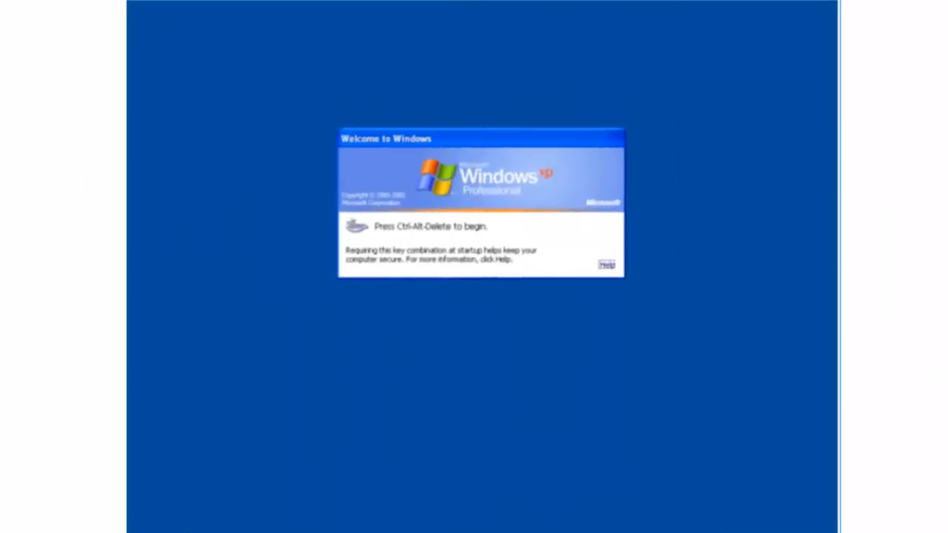
Log on to XP with domain credentials; XenApp lists Desktop, Foxit Reader, Windows Explorer
key("ctrl+alt+delete")
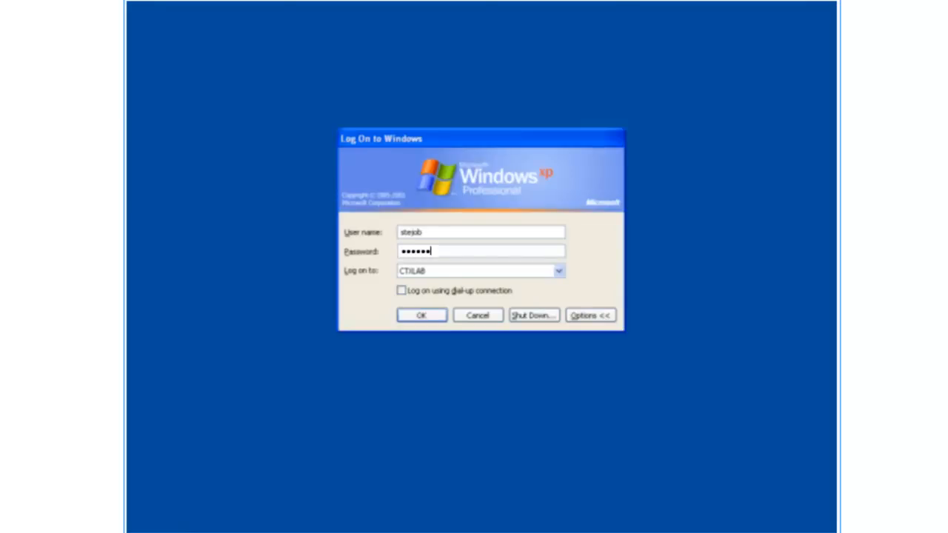
left_click(421, 314)
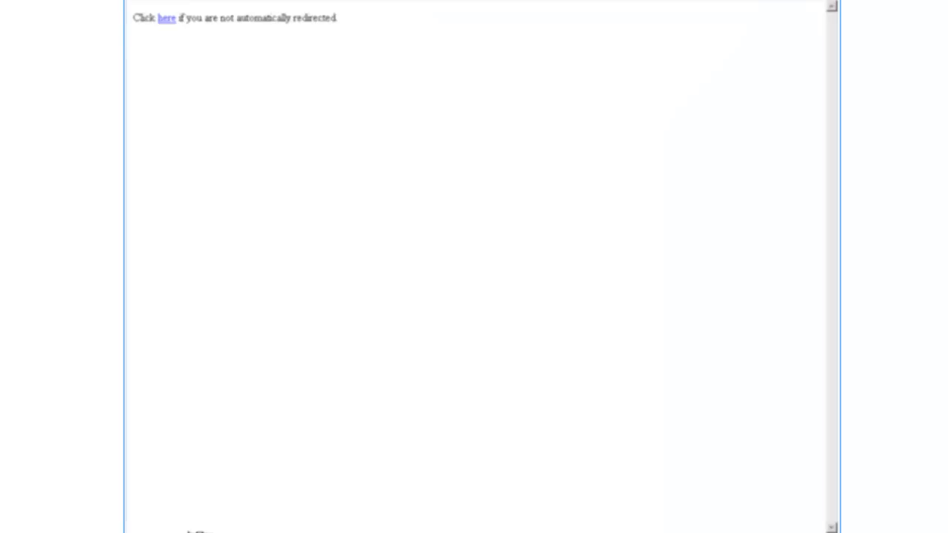
left_click(166, 18)
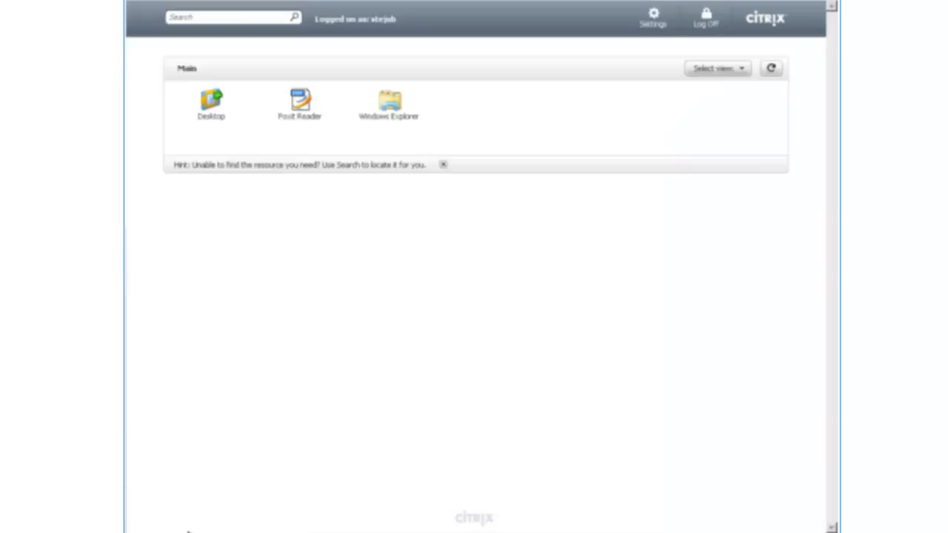
left_click(211, 105)
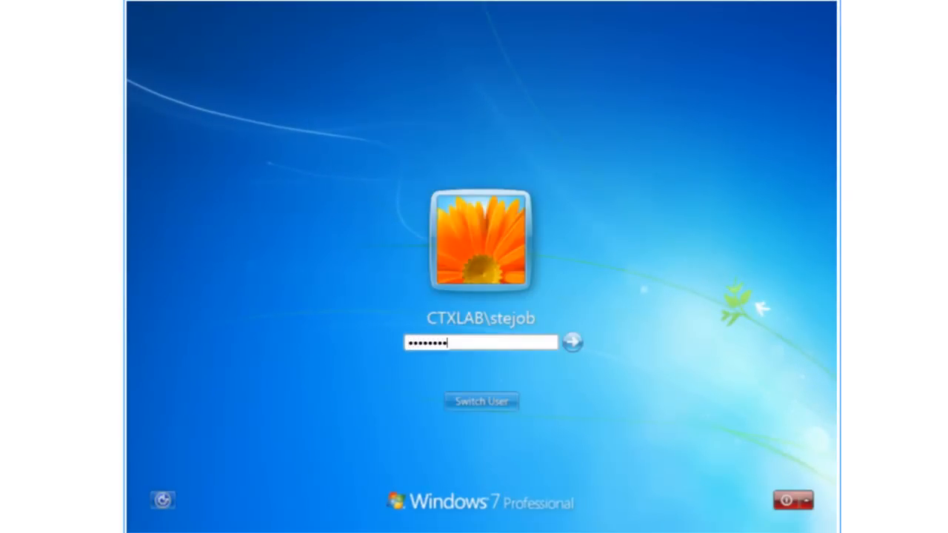
Log on to Windows 7 with the password and launch the published Desktop
left_click(572, 342)
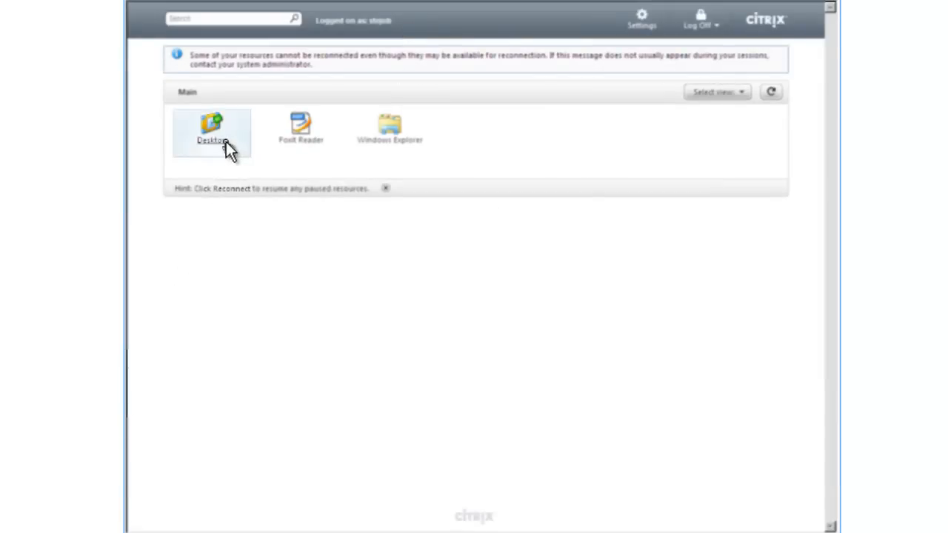
left_click(212, 131)
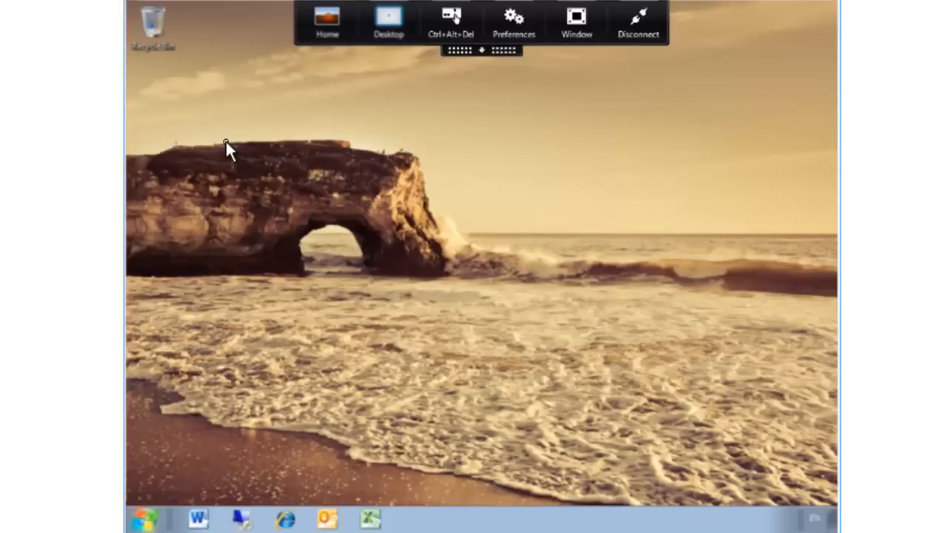